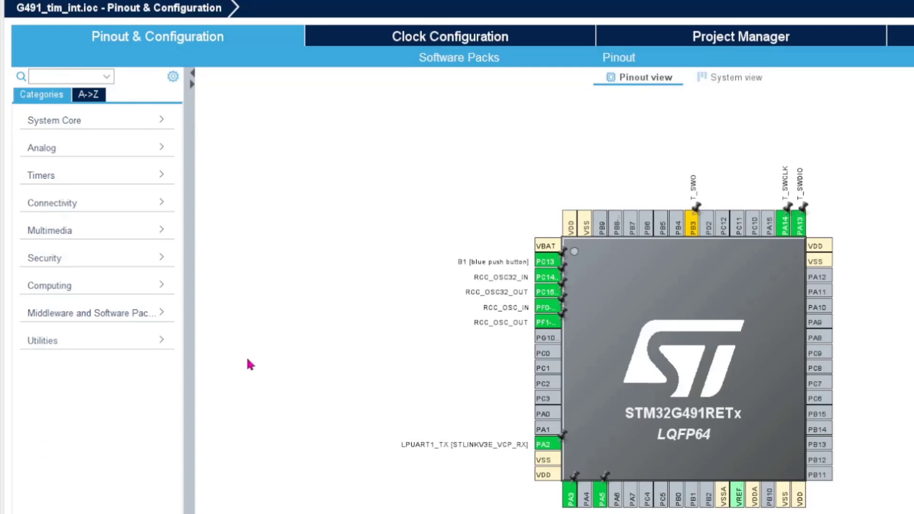
mouse_move(210, 242)
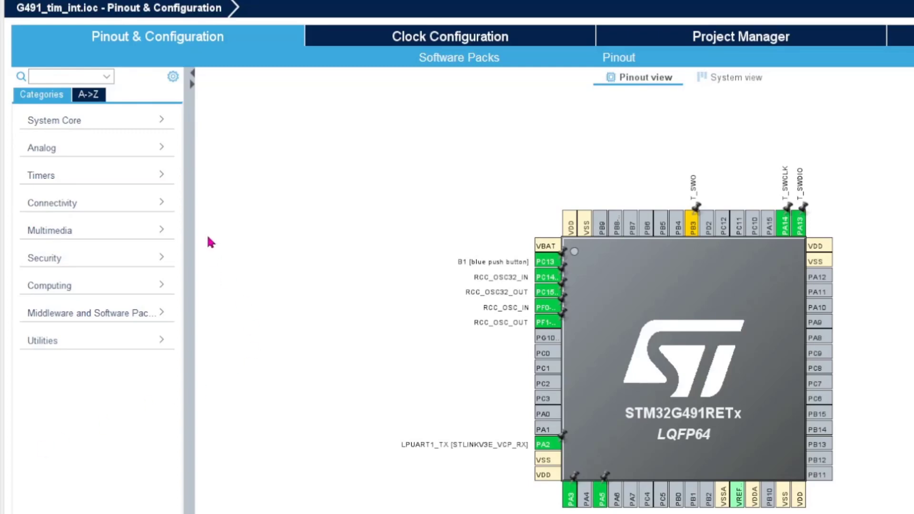
mouse_move(116, 136)
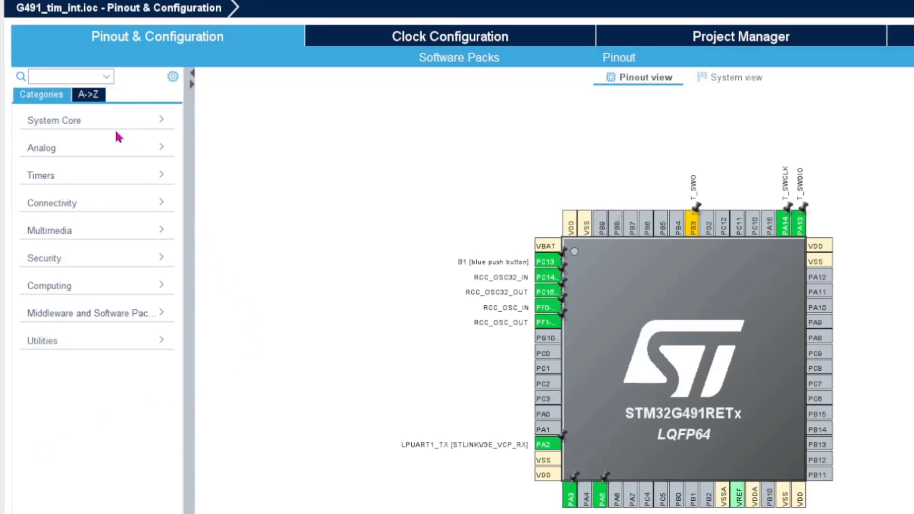
Step: Show the G491 project's clock tree, currently 170 MHz from the PLL
left_click(449, 37)
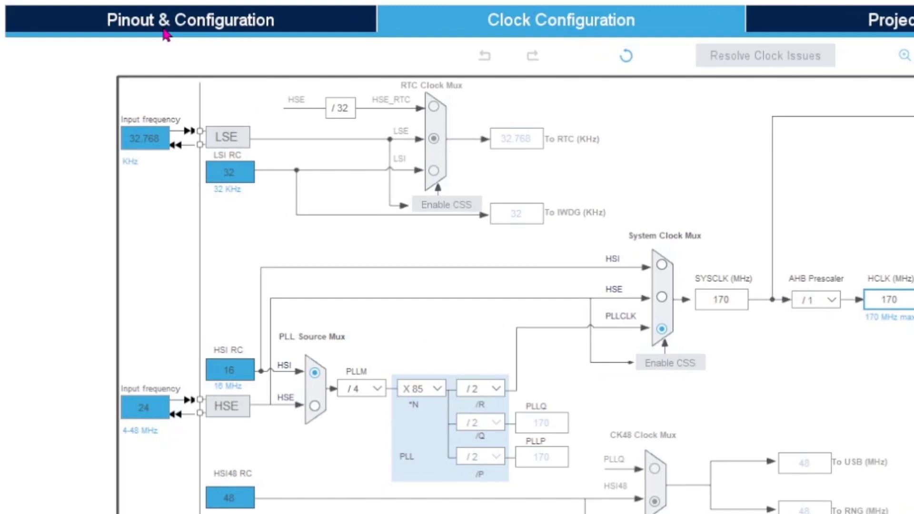
Step: Disable the HSE and LSE oscillators in RCC, check SYS, and return to the clock tree
left_click(189, 20)
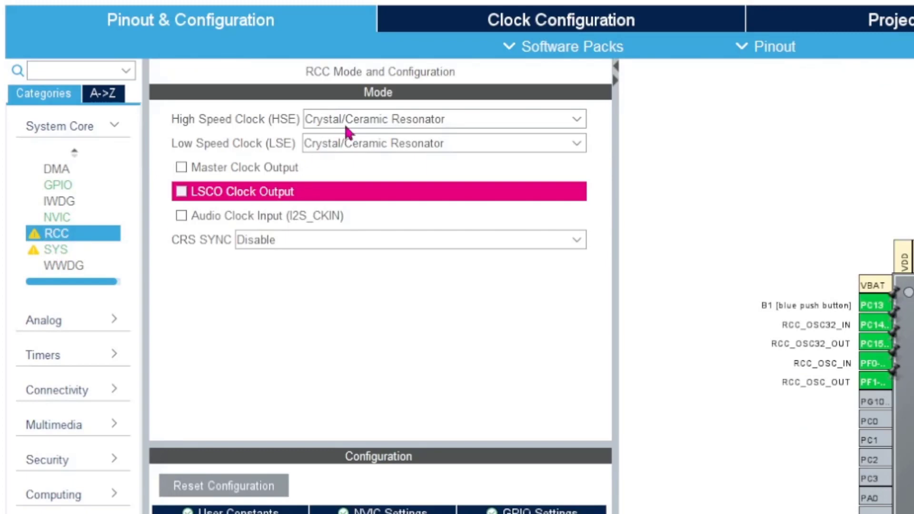
left_click(443, 119)
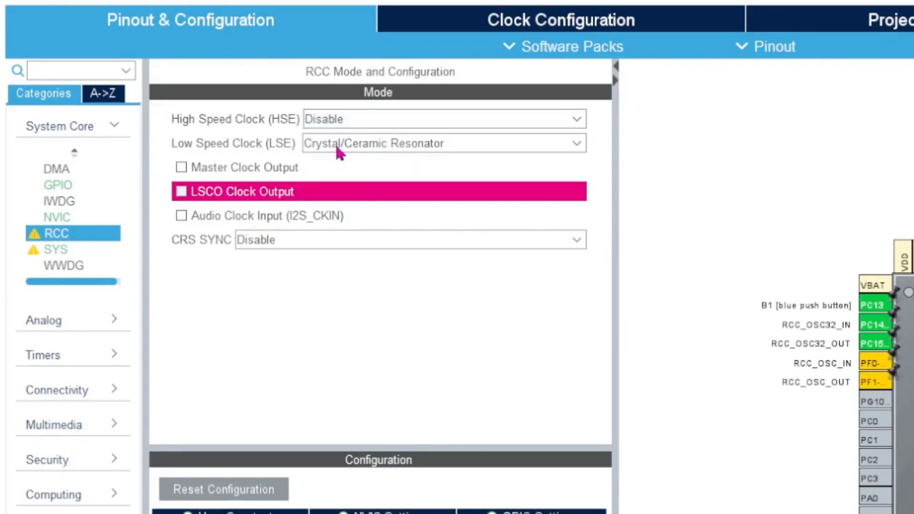
left_click(443, 143)
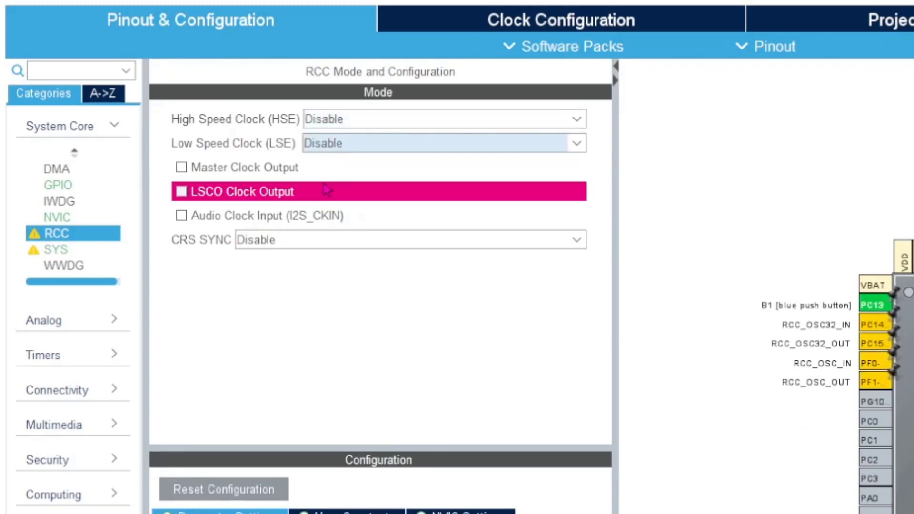
left_click(55, 249)
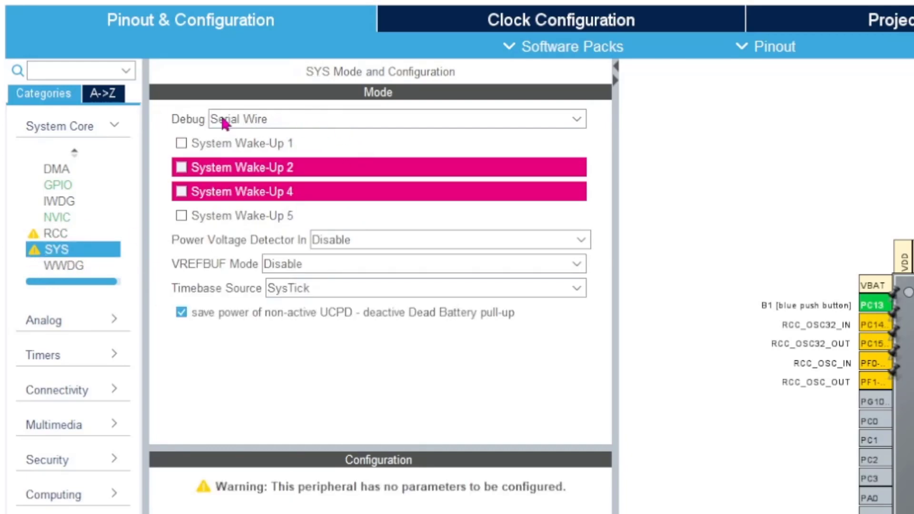
left_click(560, 19)
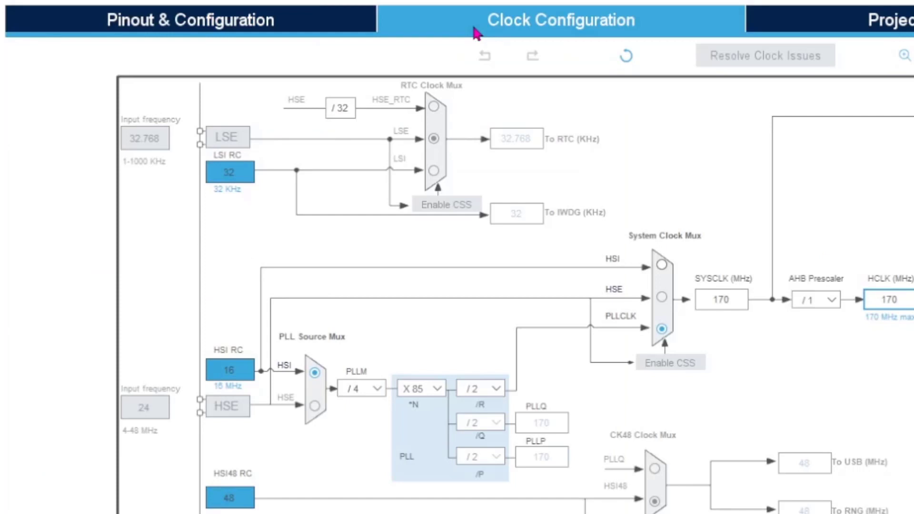
mouse_move(283, 394)
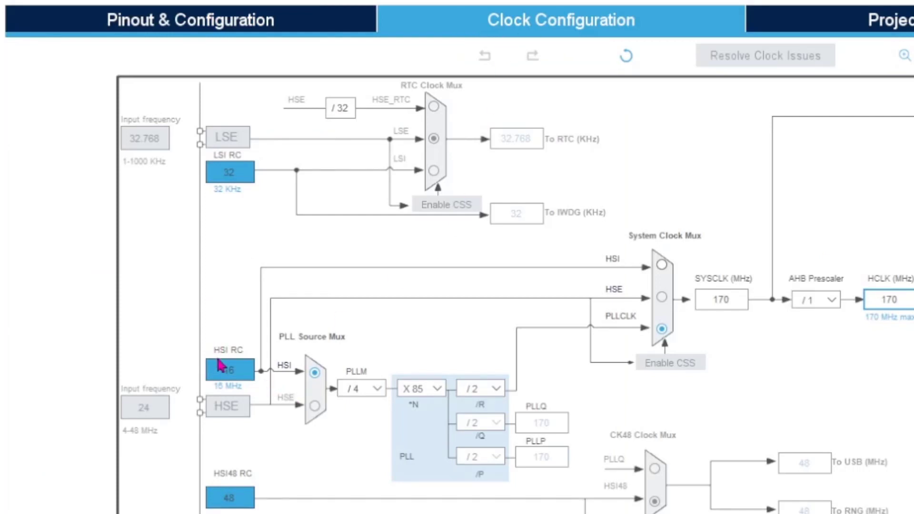
mouse_move(268, 370)
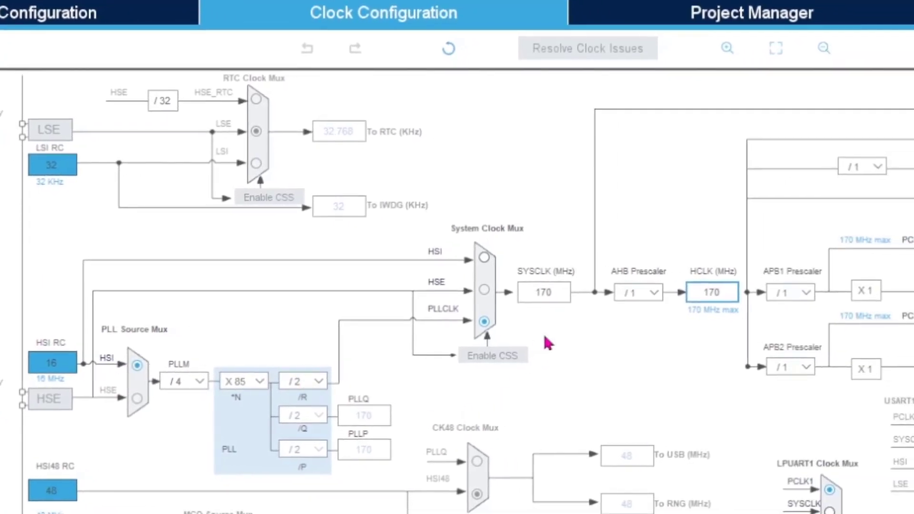
Step: Enter 64 MHz for HCLK so the PLL and bus clocks recalculate
left_click(711, 292)
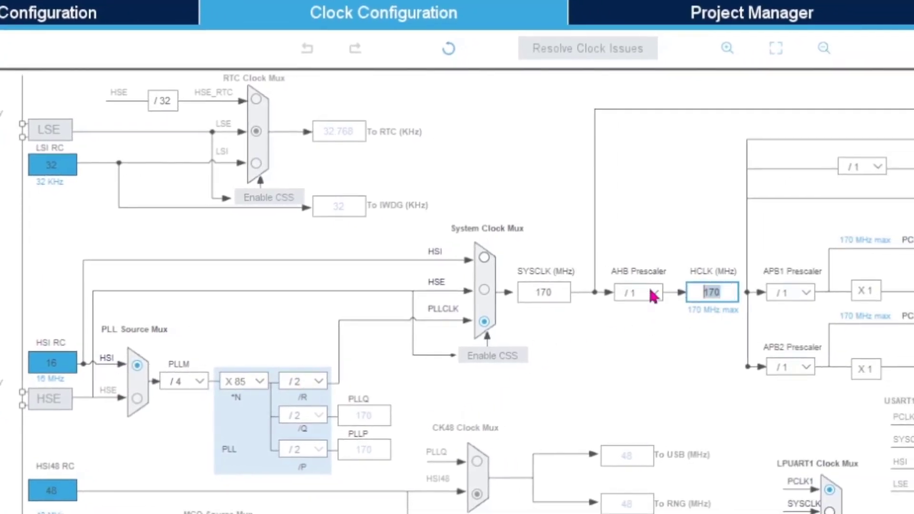
type("64")
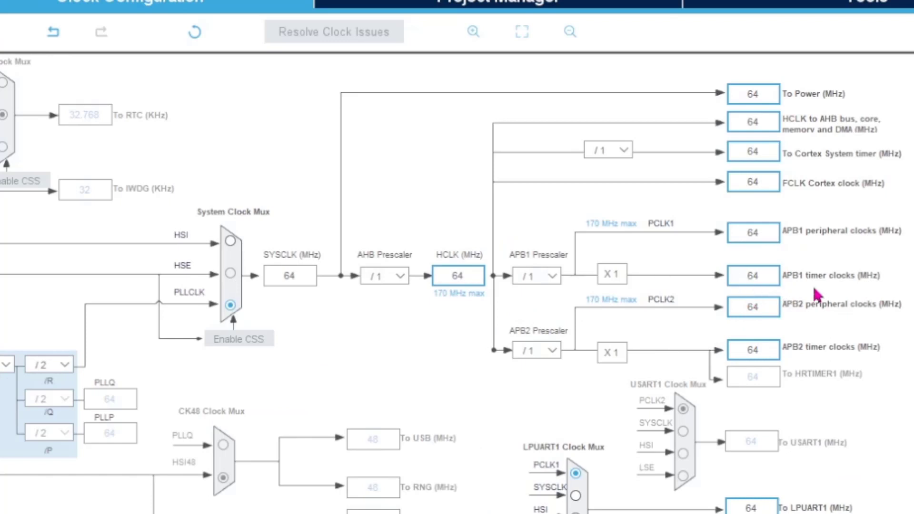
left_click(753, 275)
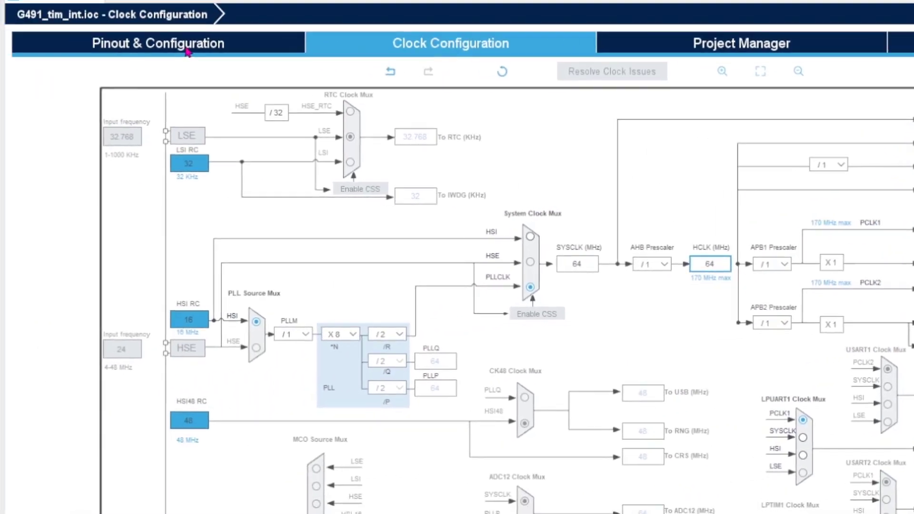
left_click(158, 43)
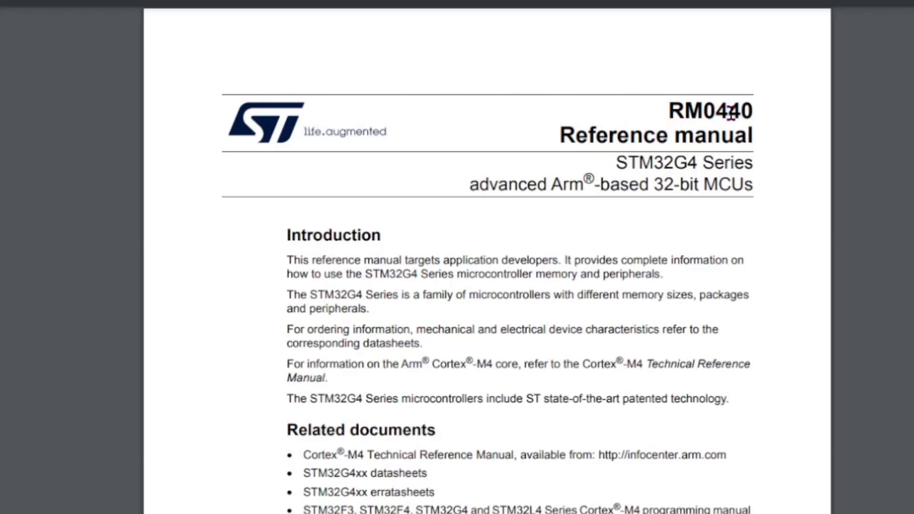
Step: Scroll the RM0440 contents past the HRTIM and timer chapters to chapter 31, Basic timers
scroll("down", 3)
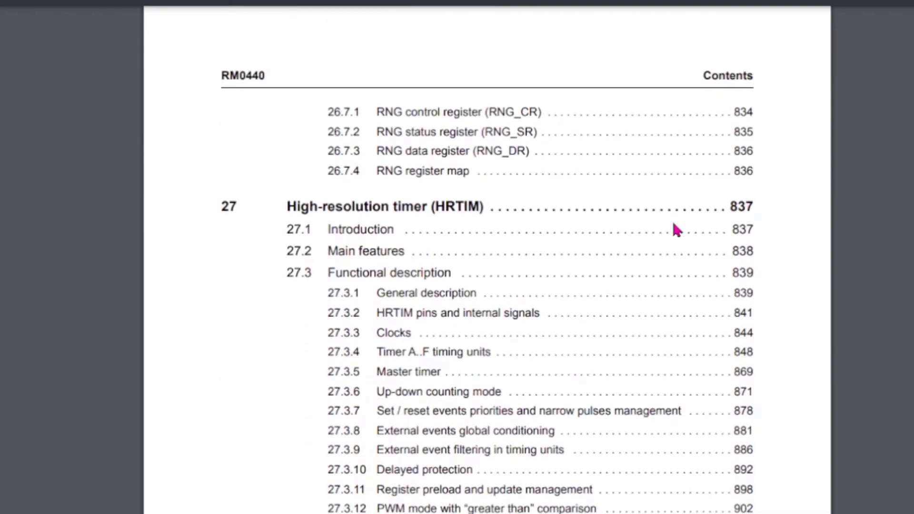
mouse_move(430, 219)
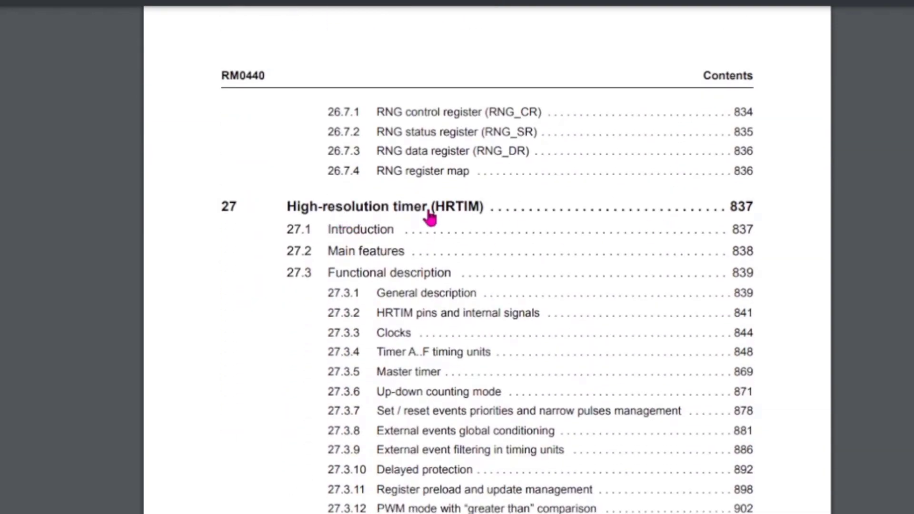
scroll("down", 3)
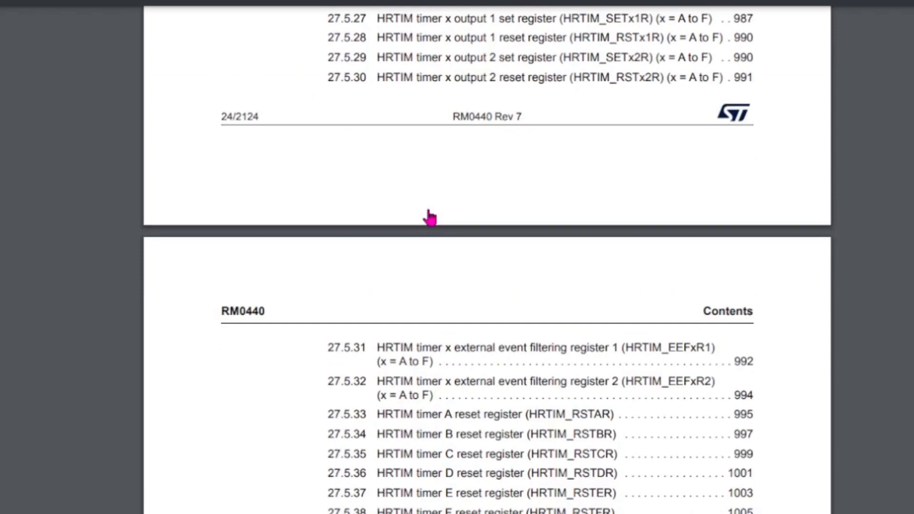
scroll("down", 3)
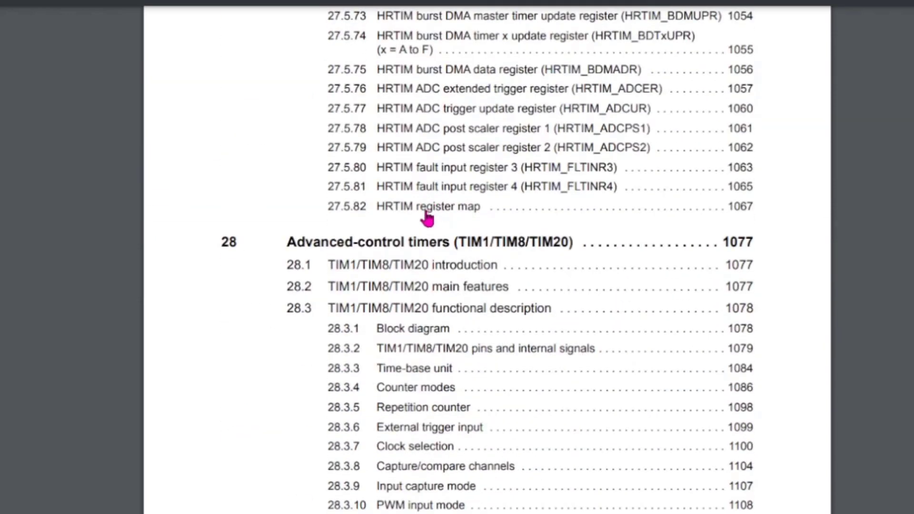
mouse_move(394, 254)
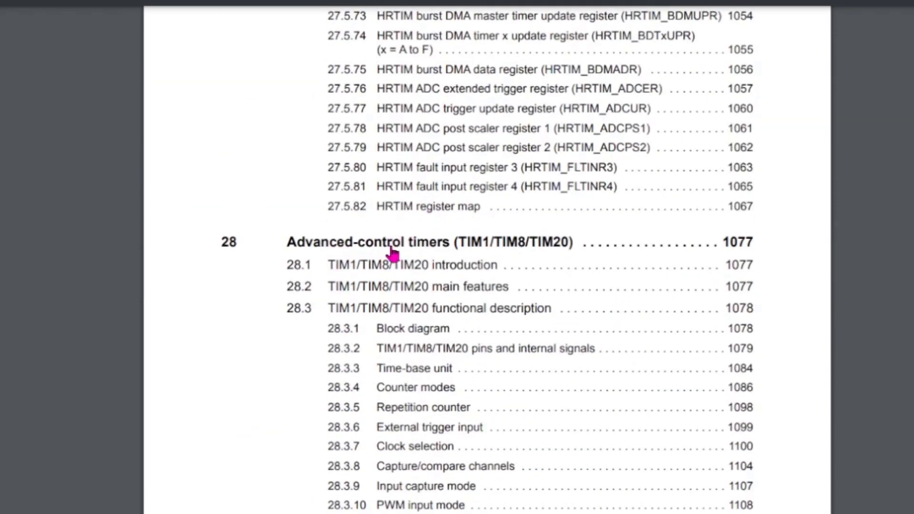
scroll("down", 3)
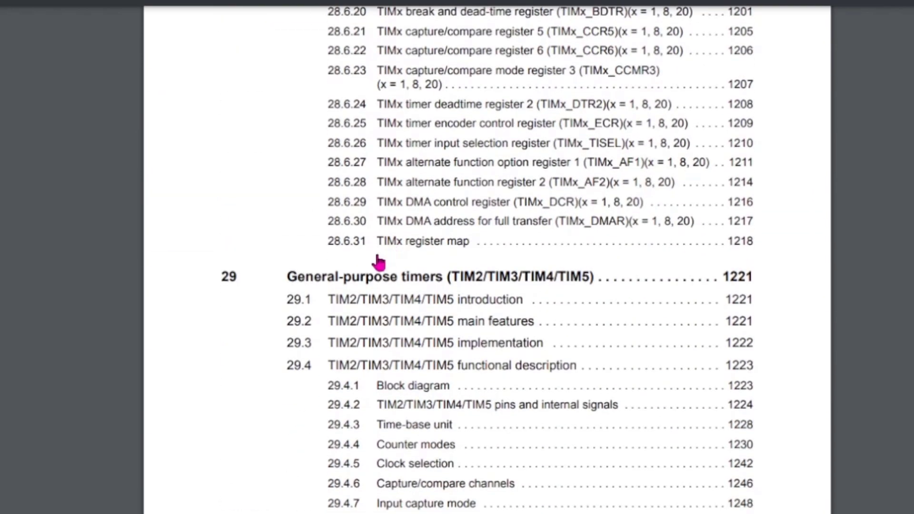
scroll("down", 3)
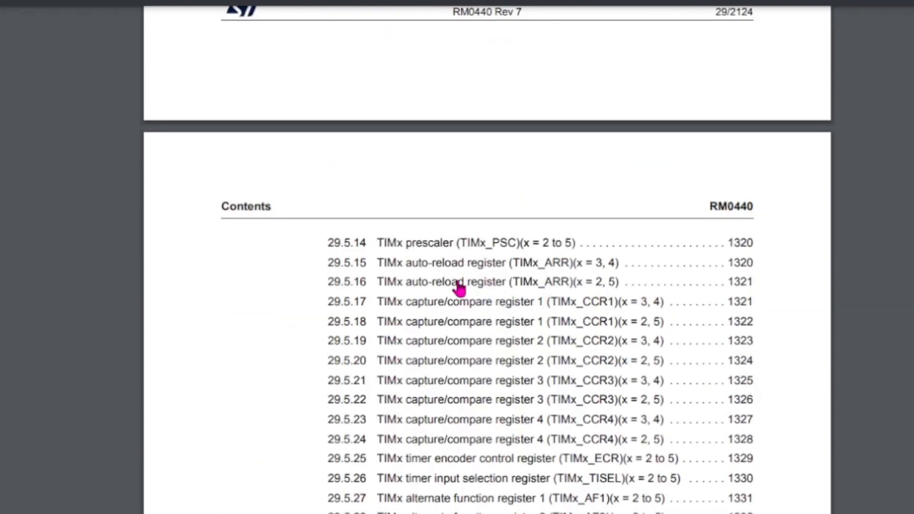
scroll("down", 3)
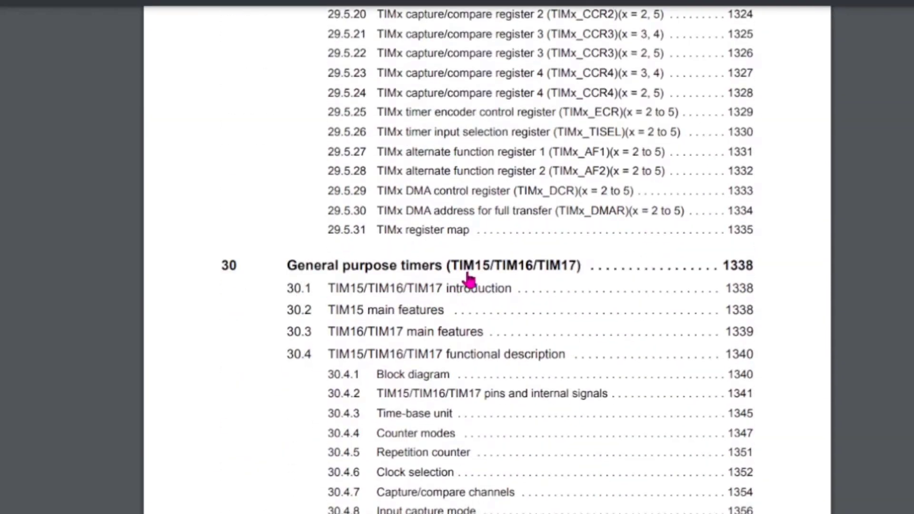
scroll("down", 3)
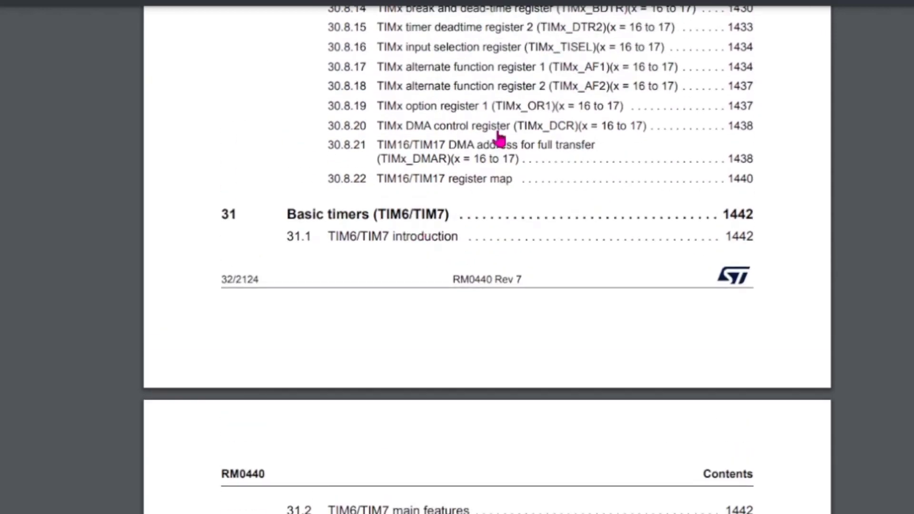
mouse_move(376, 221)
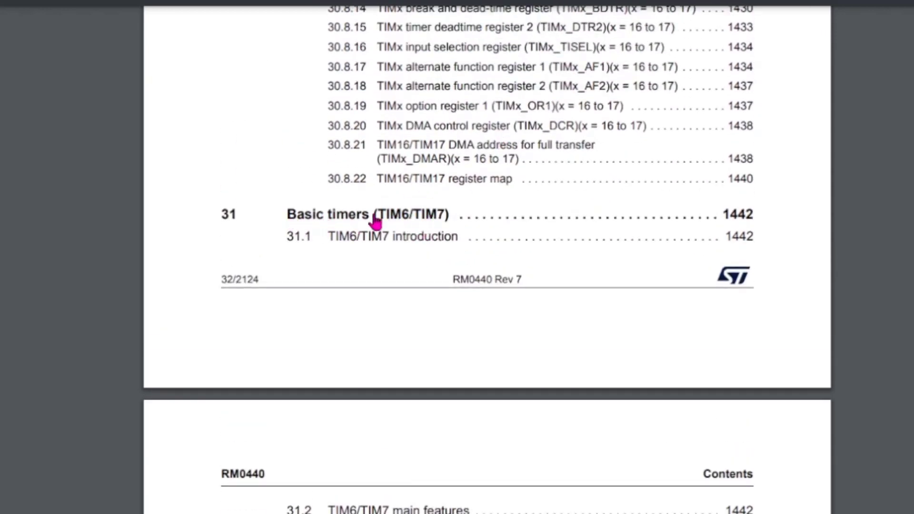
mouse_move(412, 221)
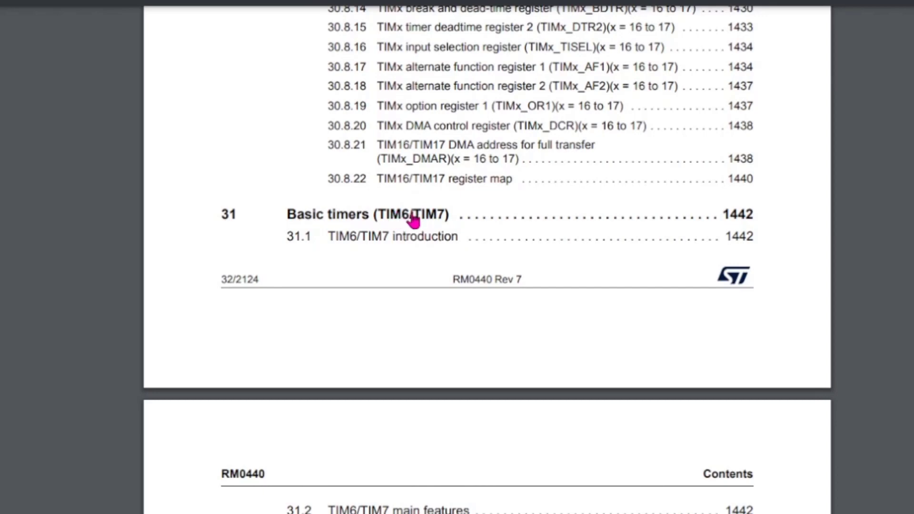
mouse_move(382, 224)
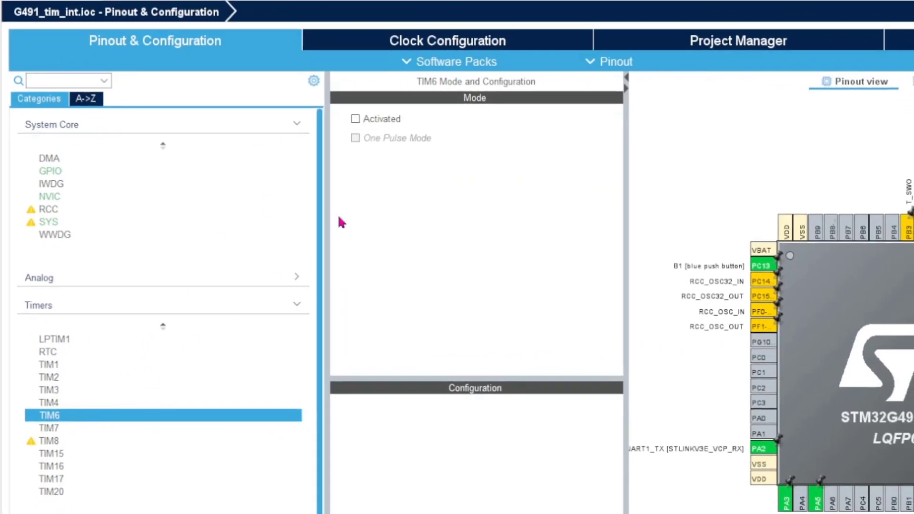
Step: Tick Activated for TIM6 and show its Parameter Settings (65535 counter period)
left_click(355, 119)
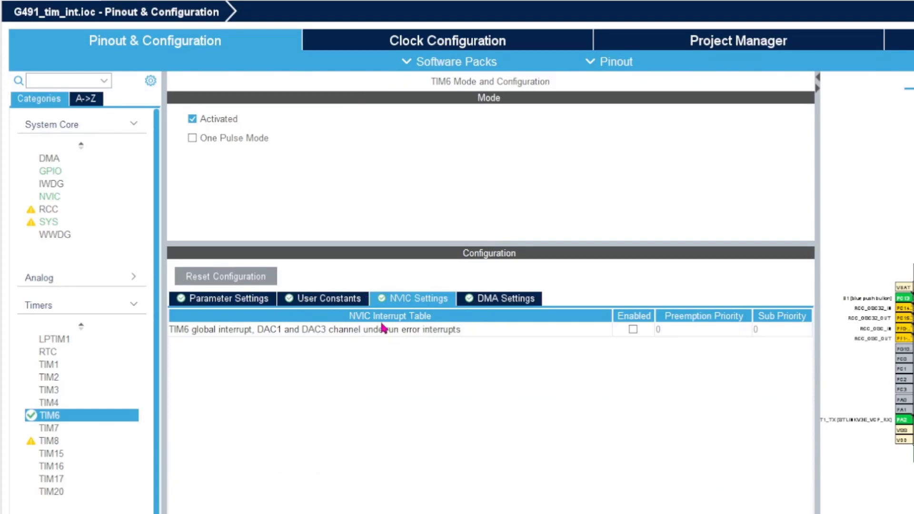
left_click(227, 298)
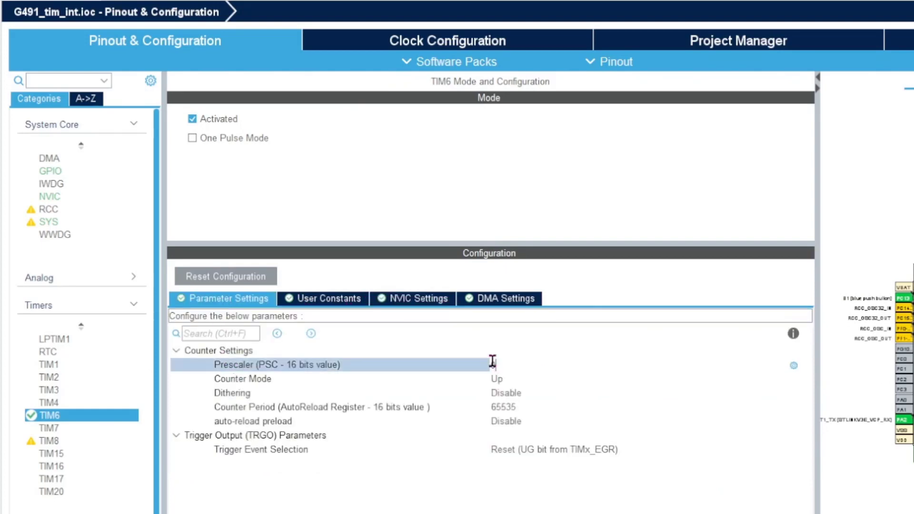
Step: Give TIM6 prescaler 64000-1, counter period 1000-1, and auto-reload preload Enable
left_click(493, 365)
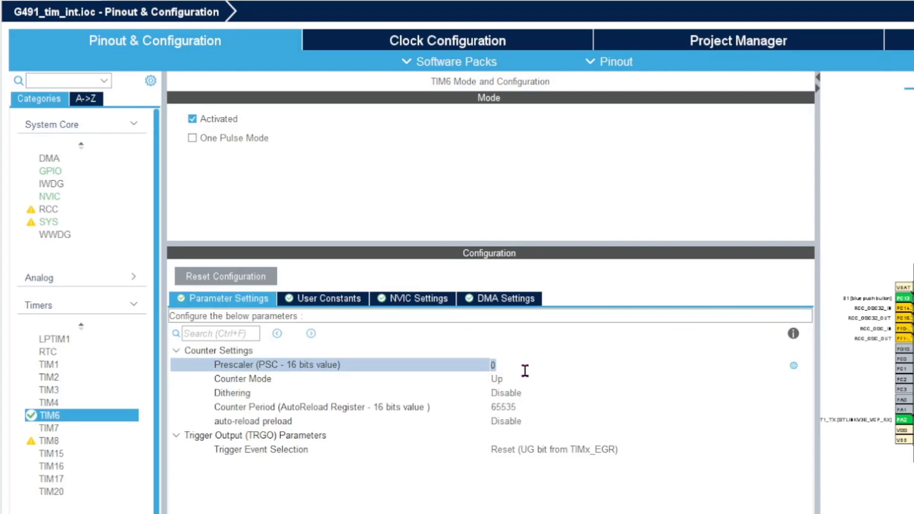
type("64000-1")
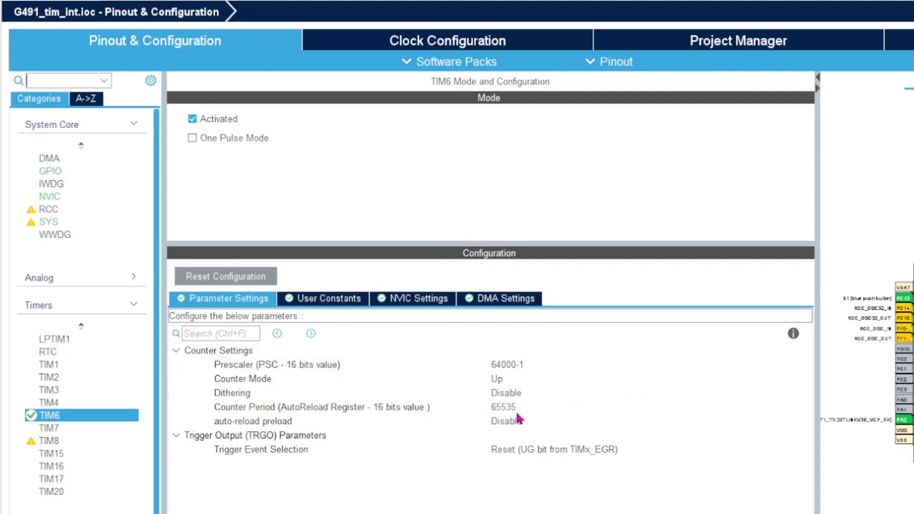
left_click(501, 407)
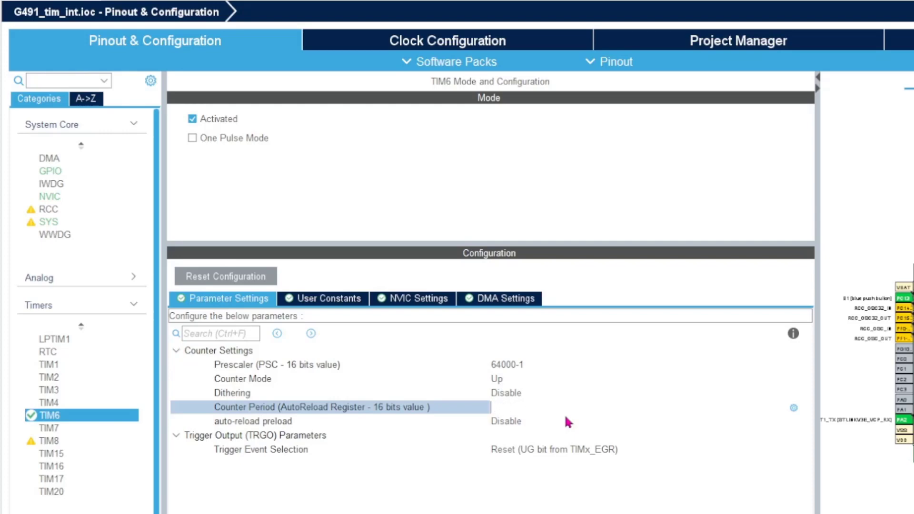
type("1")
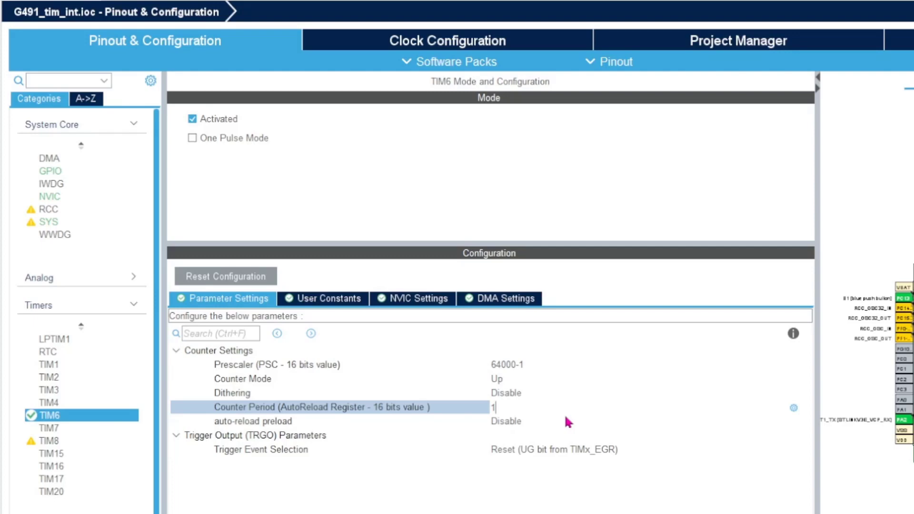
type("000-1")
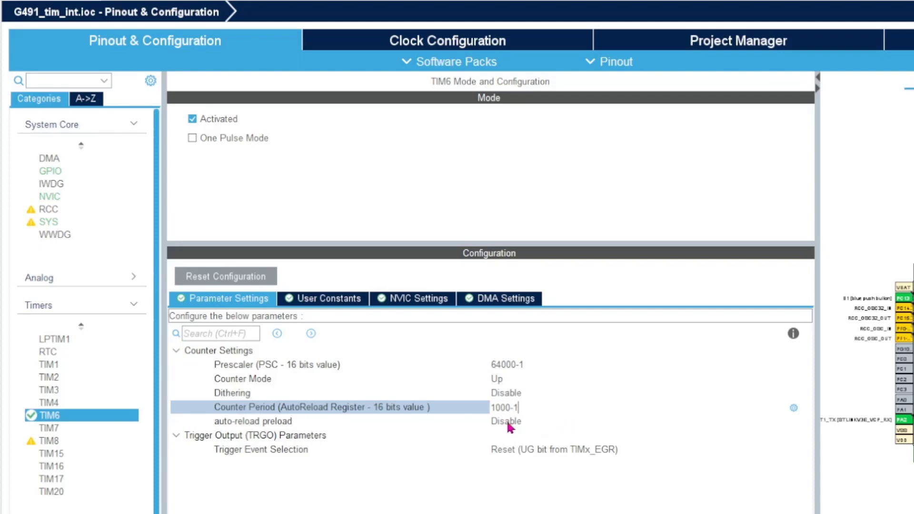
left_click(504, 421)
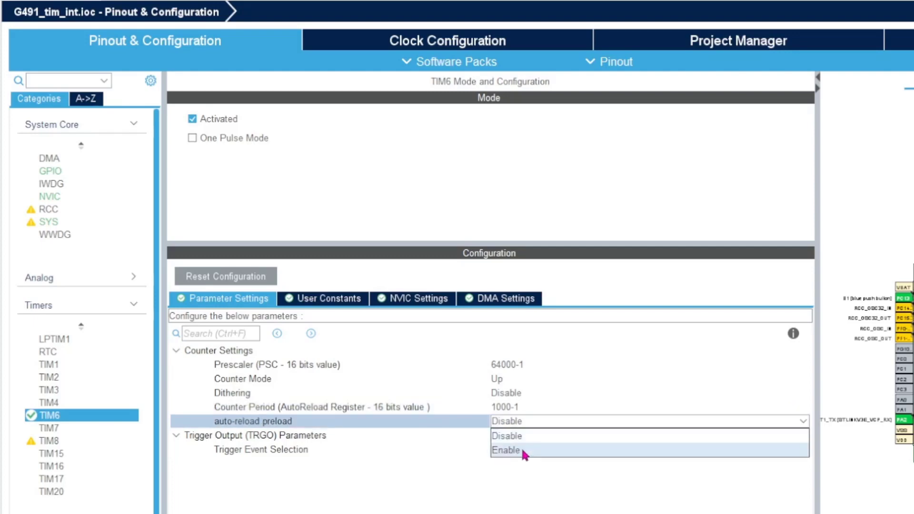
left_click(507, 450)
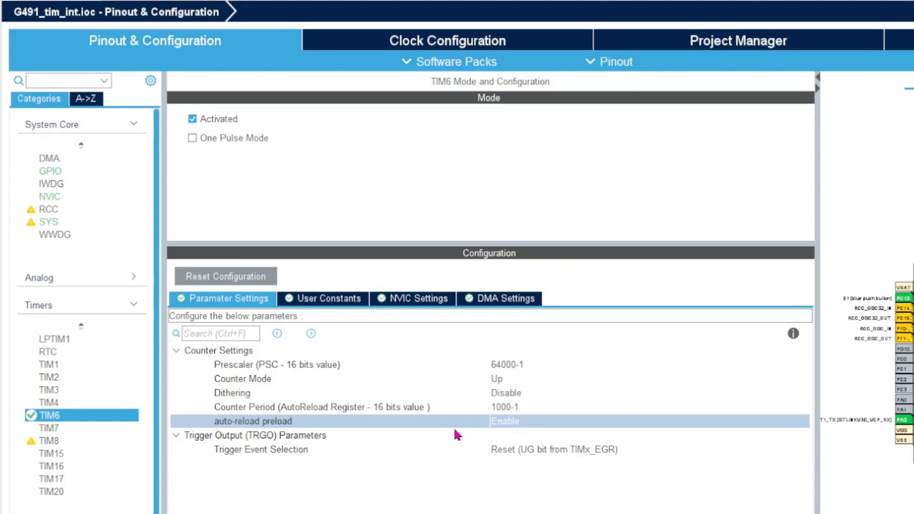
mouse_move(266, 456)
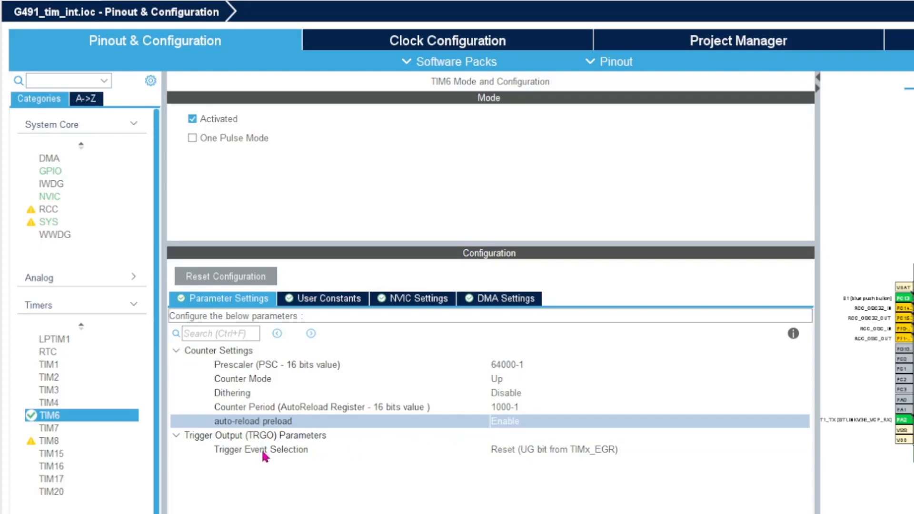
mouse_move(400, 411)
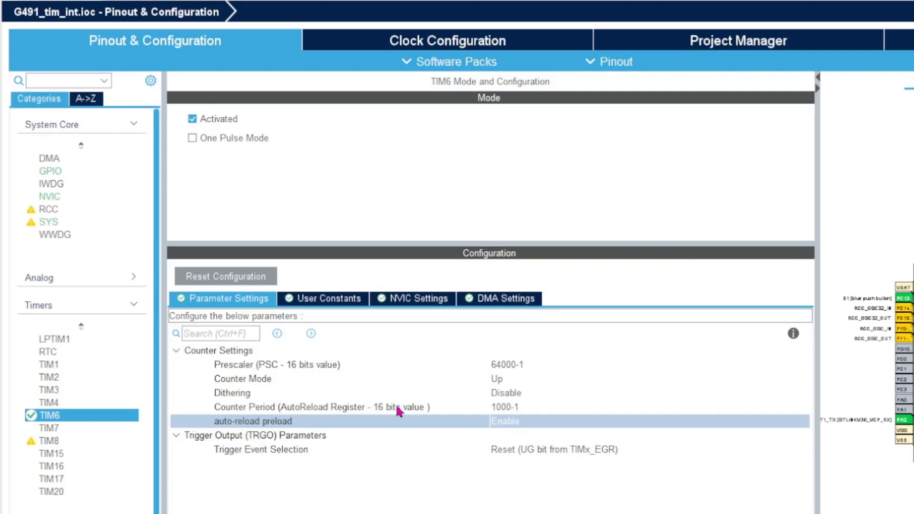
mouse_move(411, 303)
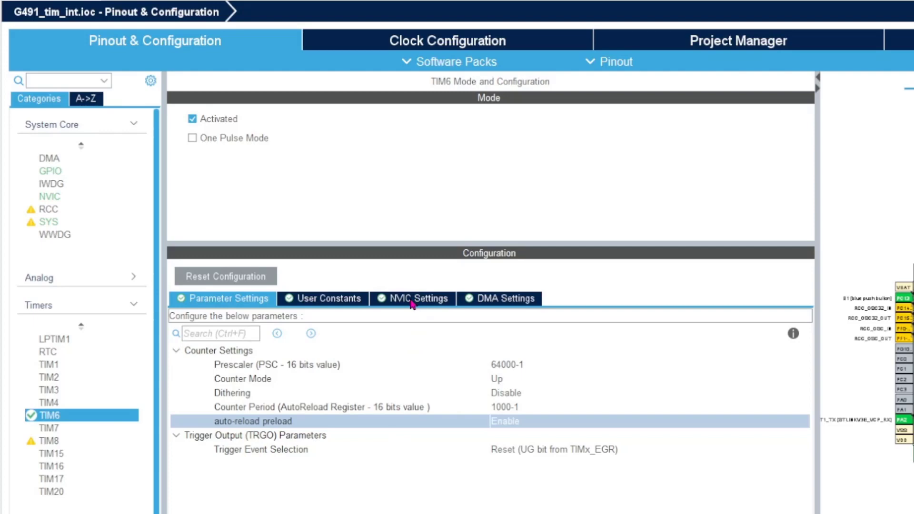
Step: Tick the TIM6 global interrupt in NVIC Settings and view it in the System Core NVIC table
left_click(418, 298)
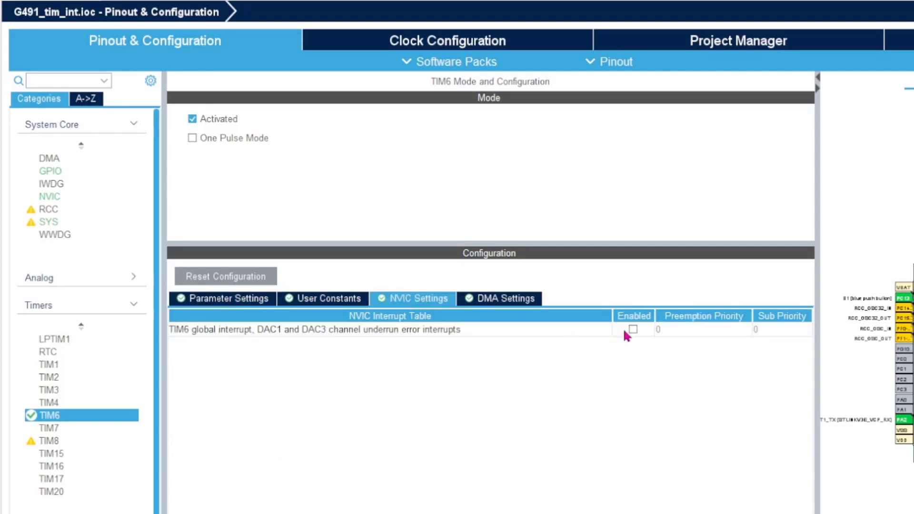
left_click(632, 330)
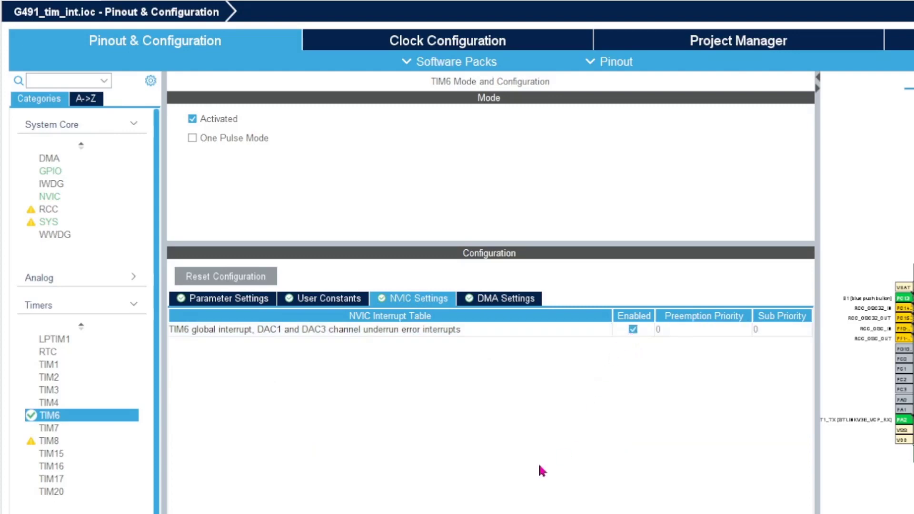
left_click(50, 197)
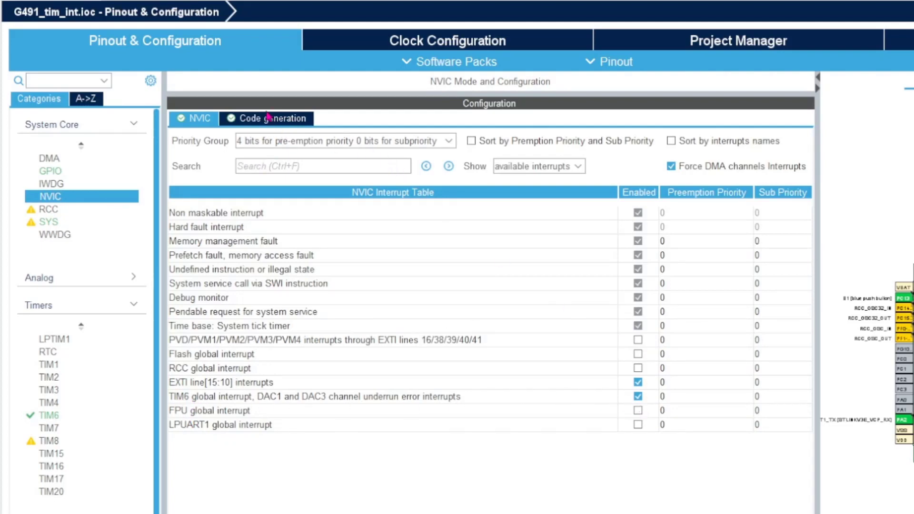
Step: Open NVIC's Code generation options and generate G491_tim_int code into STM32CubeIDE
left_click(272, 118)
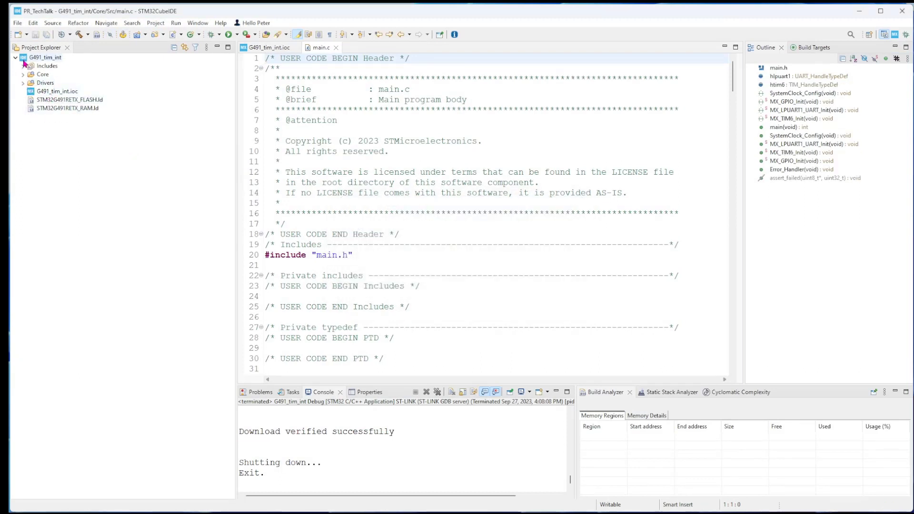
Step: Build G491_tim_int with the hammer button, expanding Core and Src in Project Explorer
left_click(24, 75)
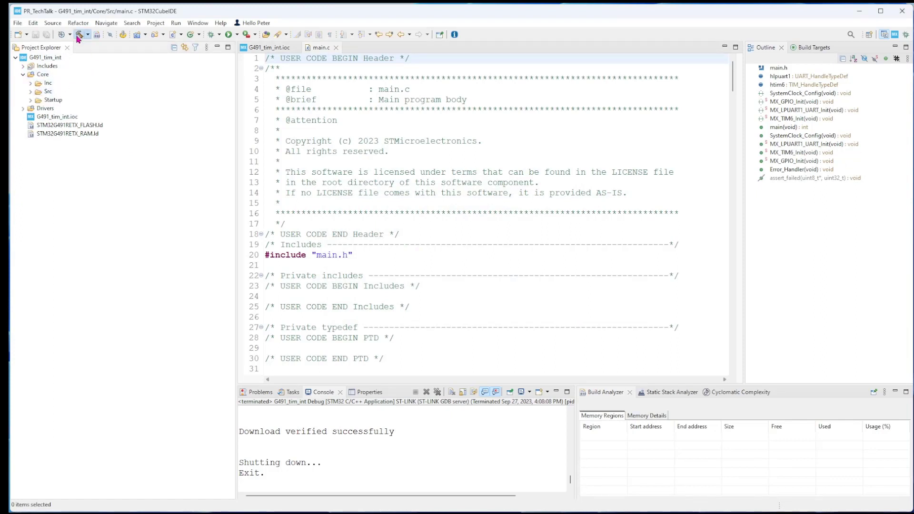
left_click(78, 33)
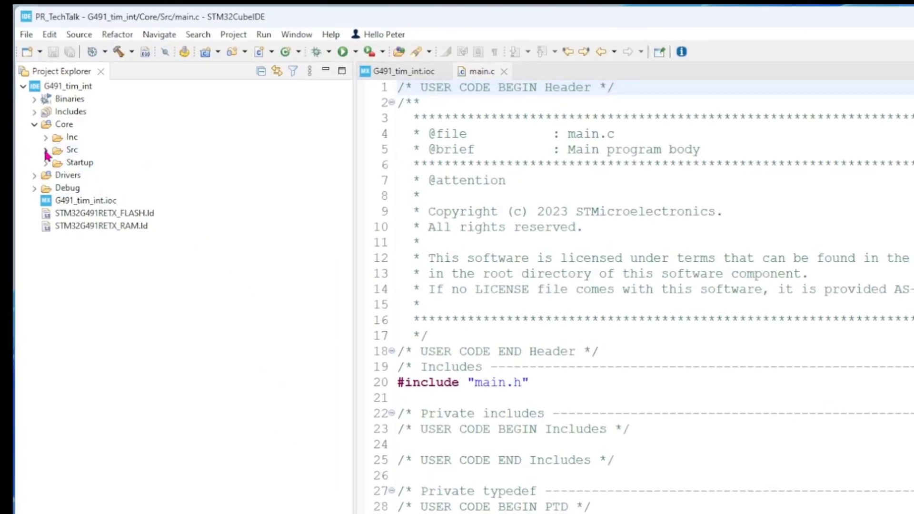
left_click(47, 150)
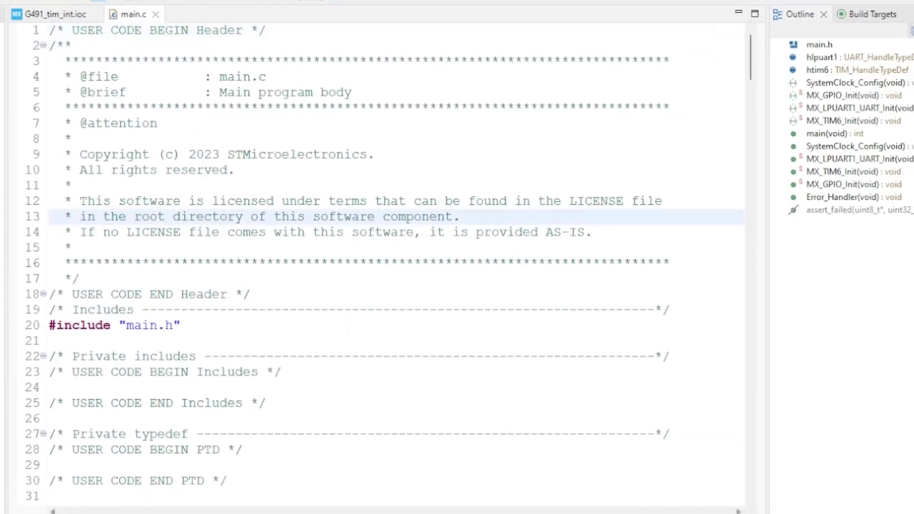
Step: Add HAL_TIM_Base_Start_IT(&htim6) to main.c after USER CODE BEGIN 2
scroll("down", 3)
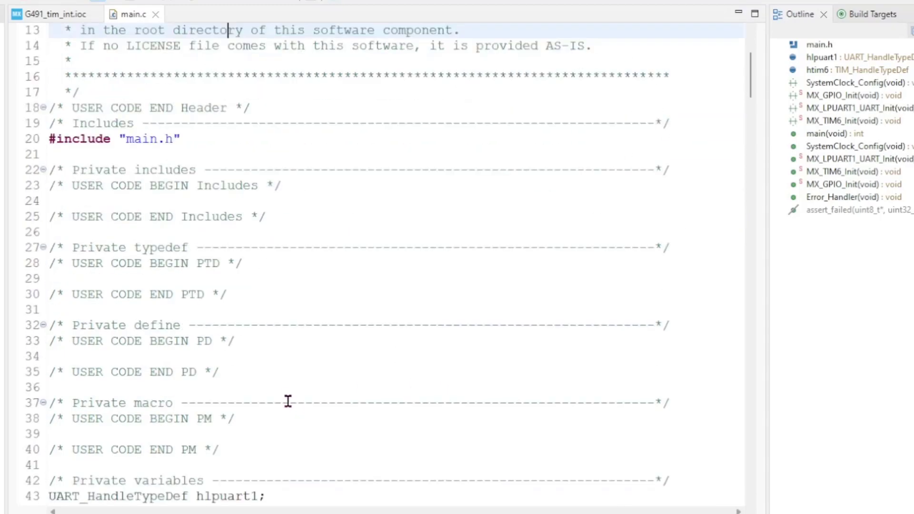
scroll("down", 3)
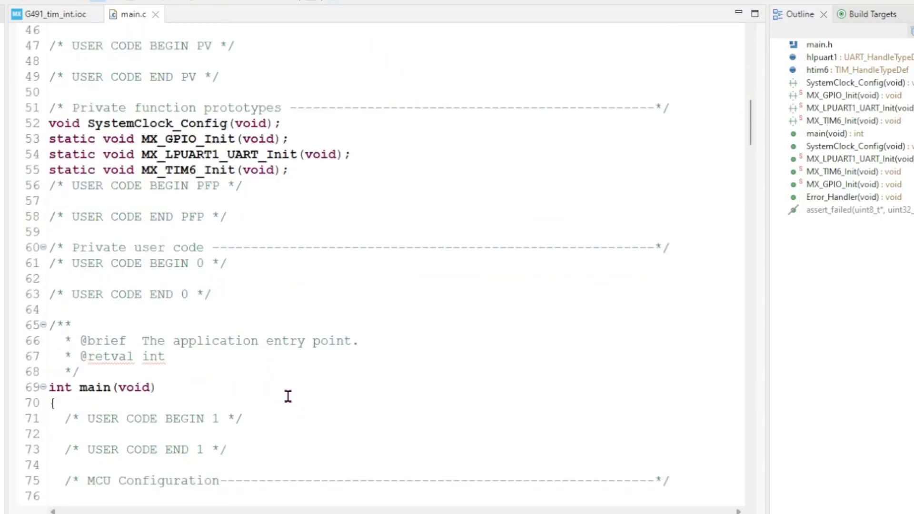
scroll("down", 3)
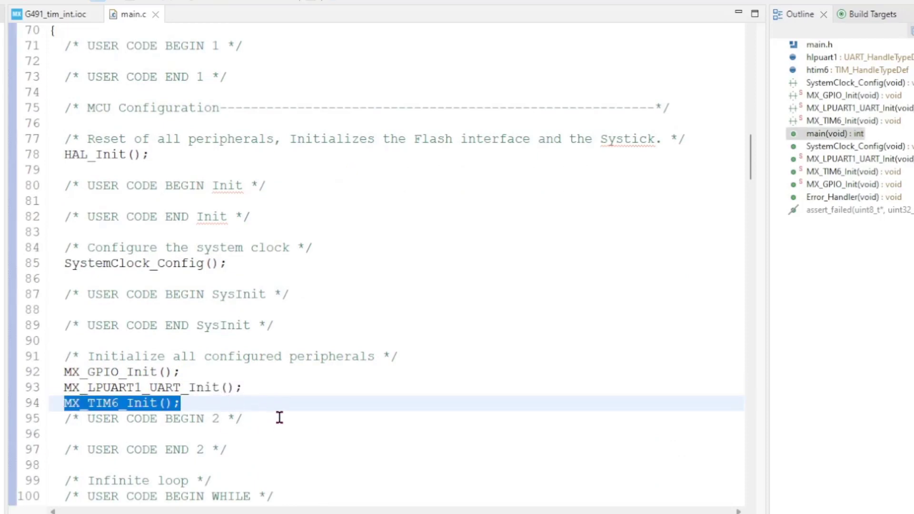
left_click(243, 419)
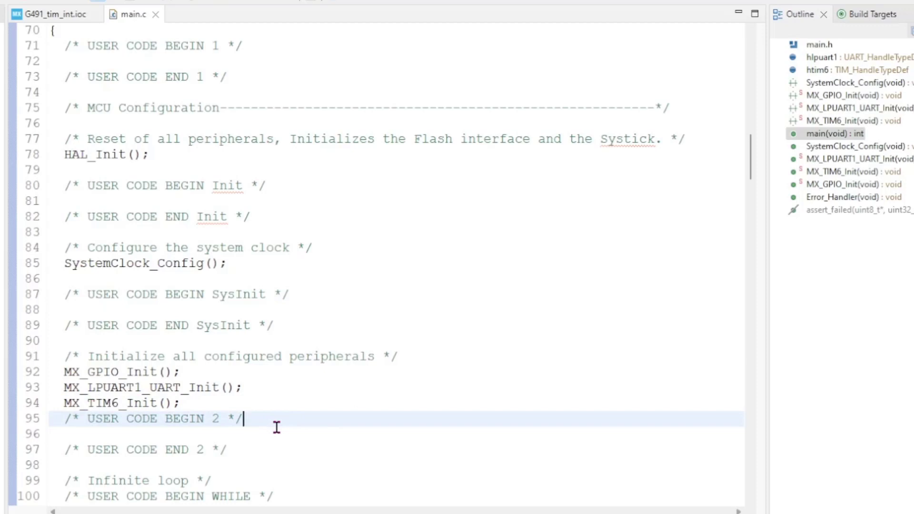
key("Enter")
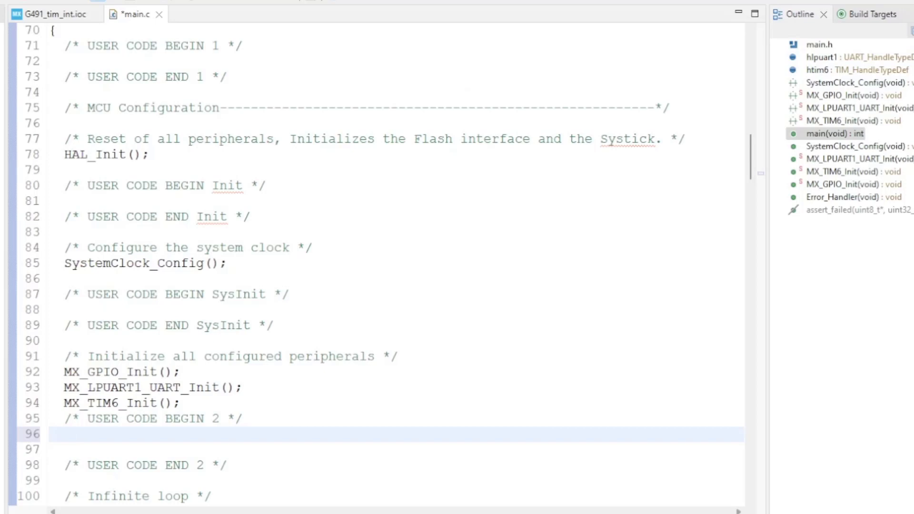
left_click(67, 434)
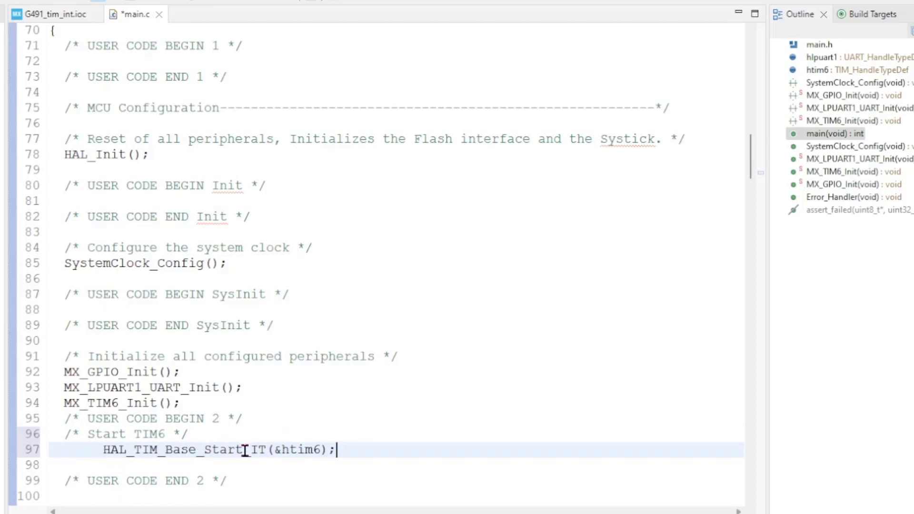
double_click(288, 450)
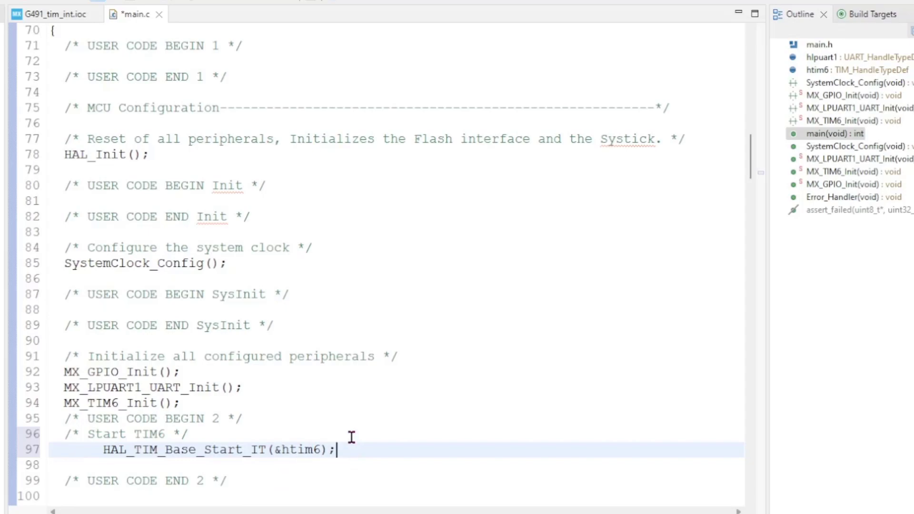
Step: Scroll main.c down to USER CODE BEGIN 4 and place the cursor for the TIM6 callback
scroll("down", 3)
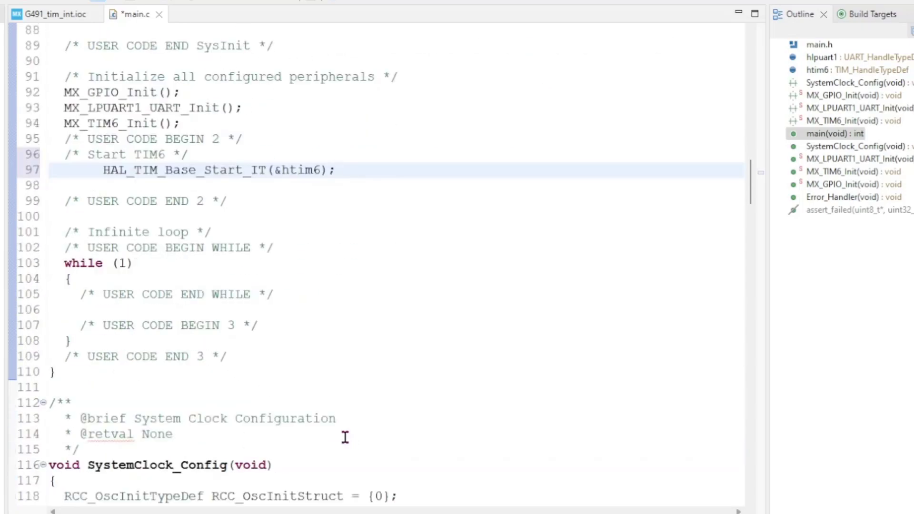
scroll("down", 3)
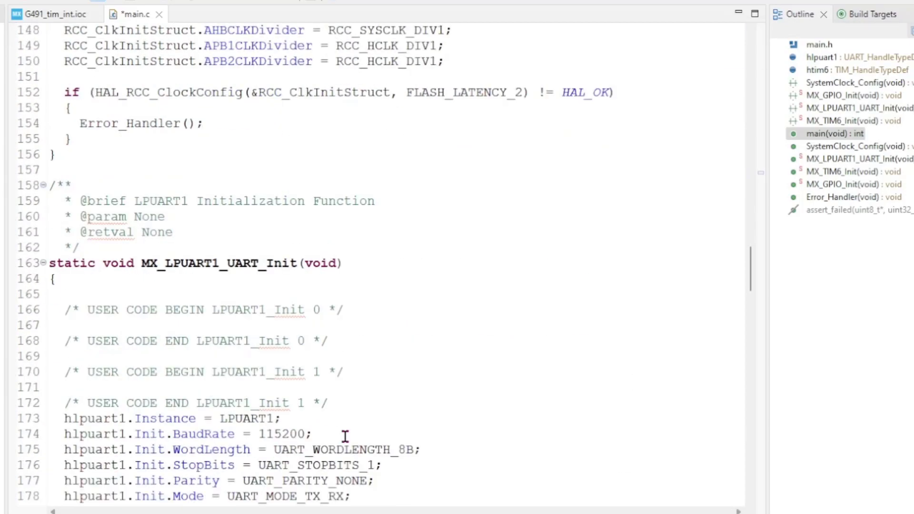
scroll("down", 3)
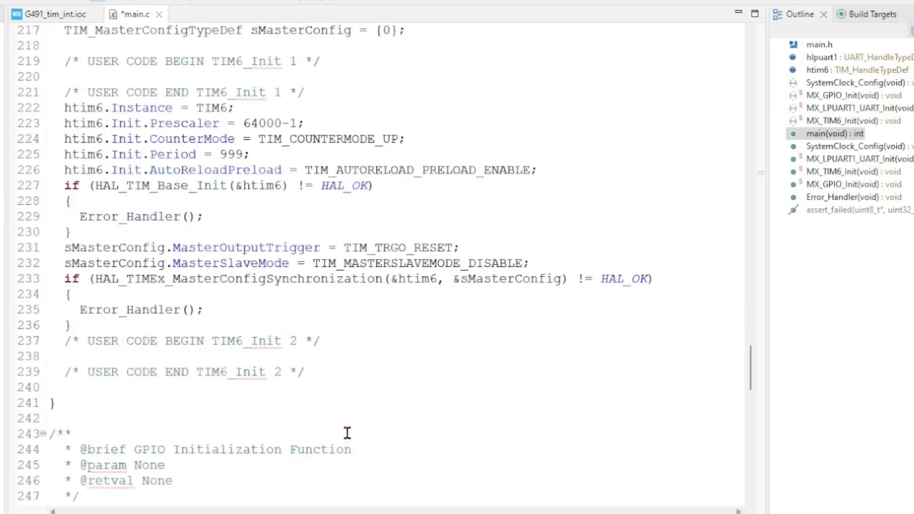
scroll("down", 3)
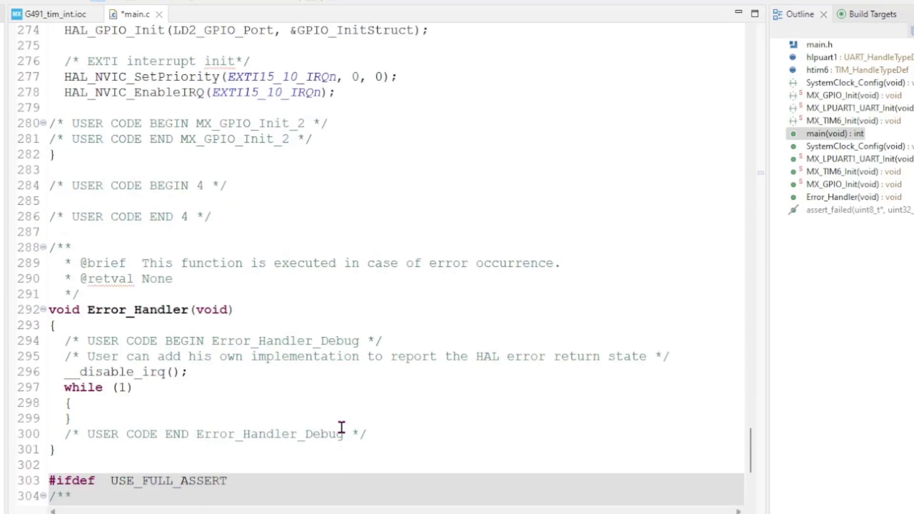
left_click(255, 186)
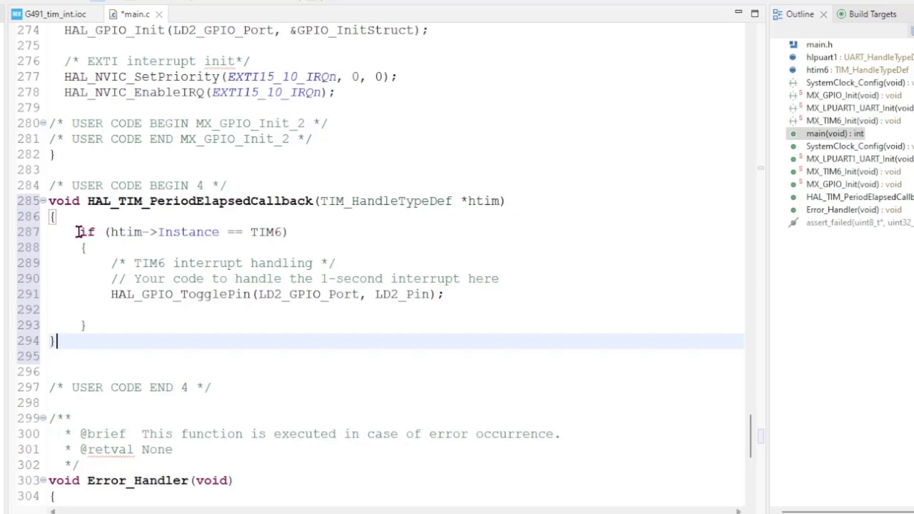
mouse_move(114, 232)
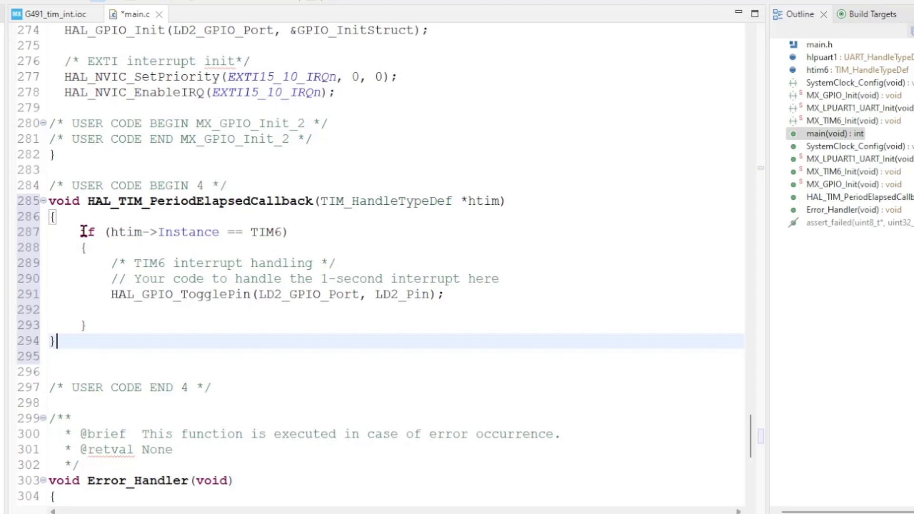
mouse_move(279, 238)
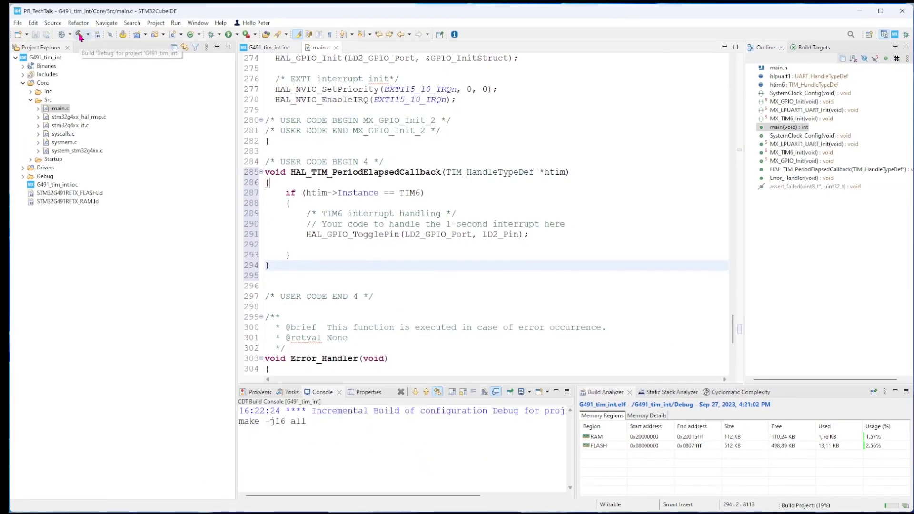
Step: Build the G491_tim_int project and open its Debug launch configuration
left_click(79, 34)
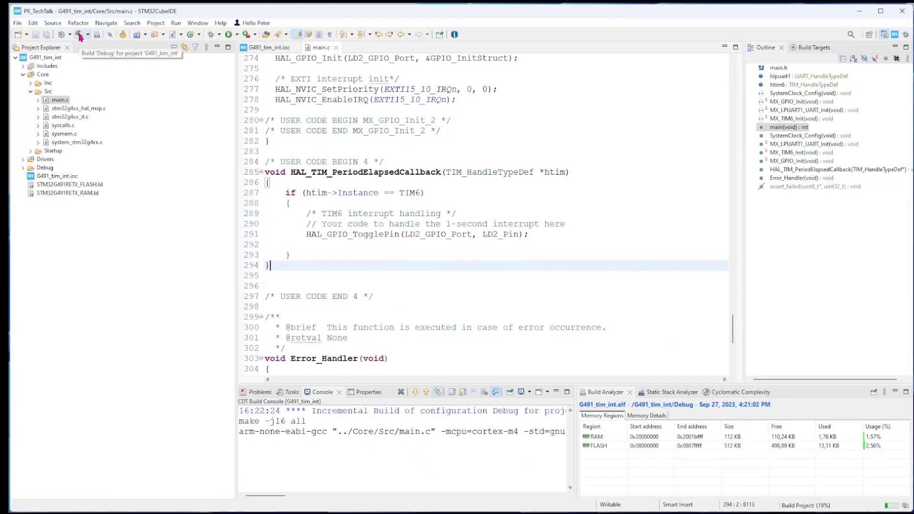
left_click(62, 34)
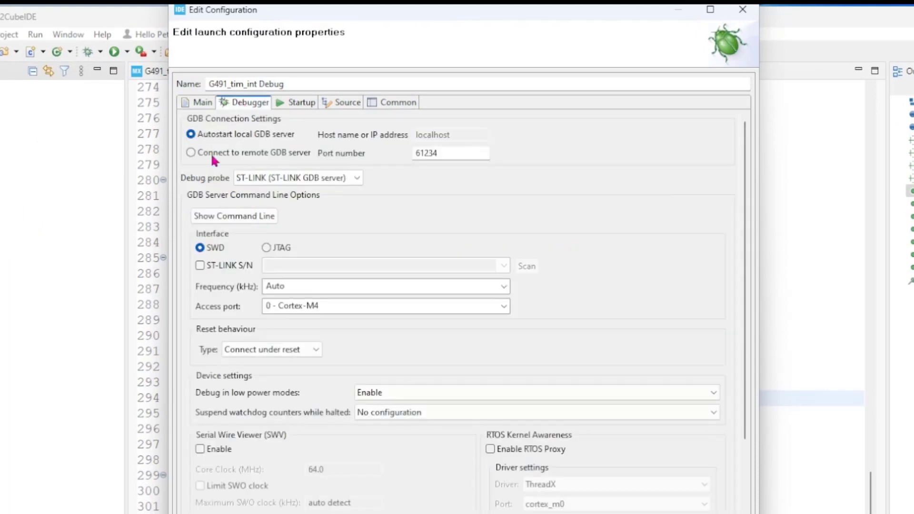
Step: Enable ST-LINK S/N, scan the connected probe's serial number, and confirm with OK
left_click(200, 265)
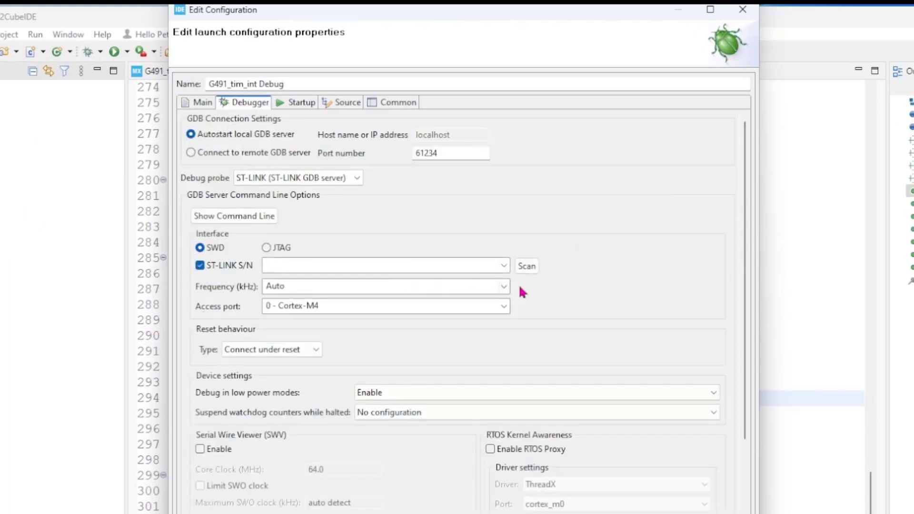
left_click(523, 256)
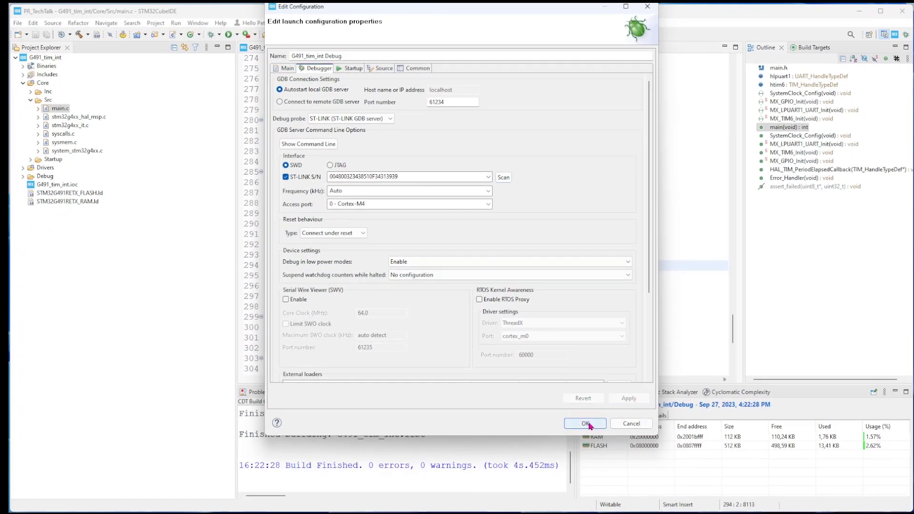
left_click(585, 423)
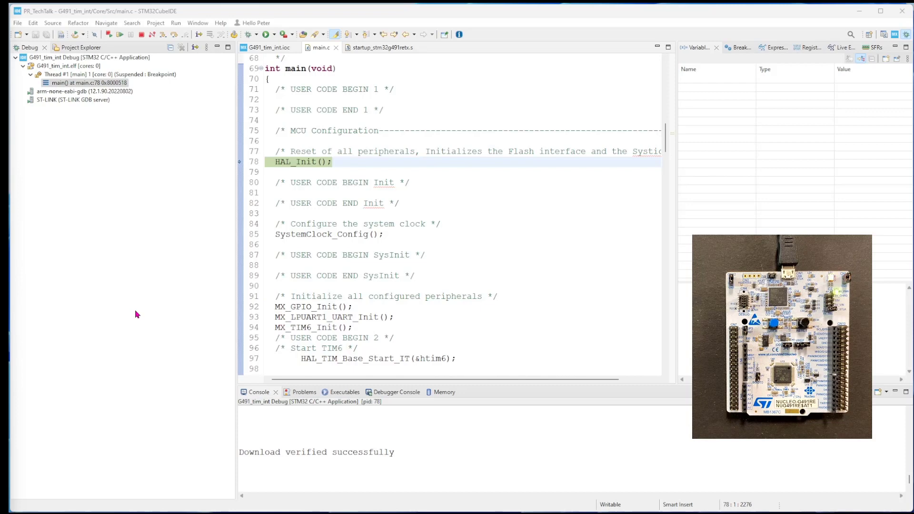
mouse_move(151, 293)
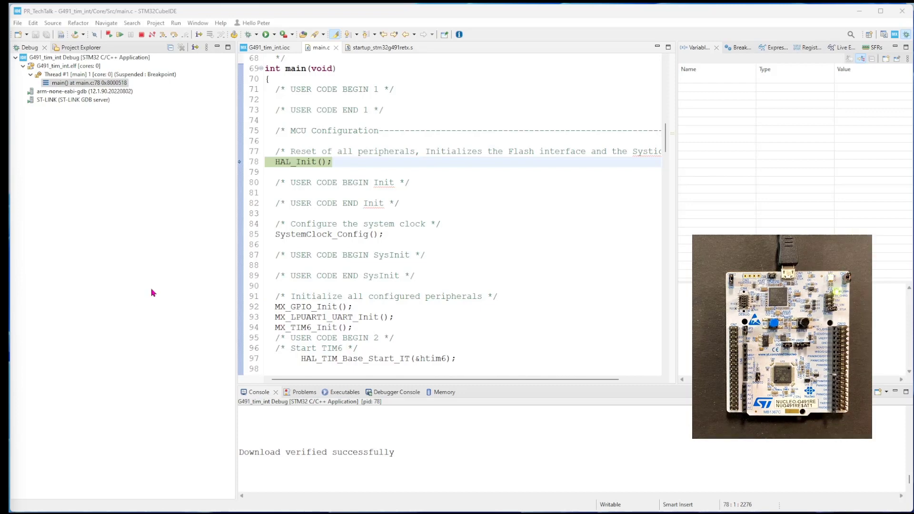
Step: Resume execution from the HAL_Init halt so the program runs freely
left_click(119, 35)
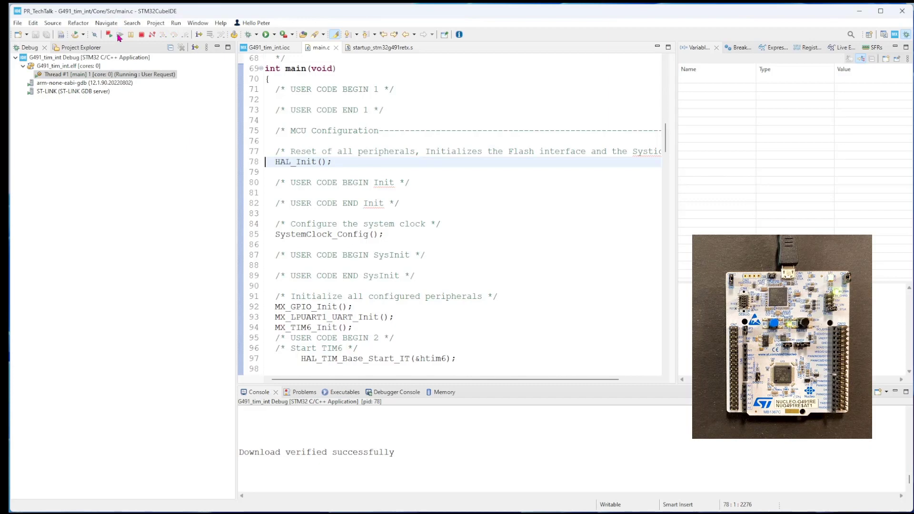
mouse_move(109, 34)
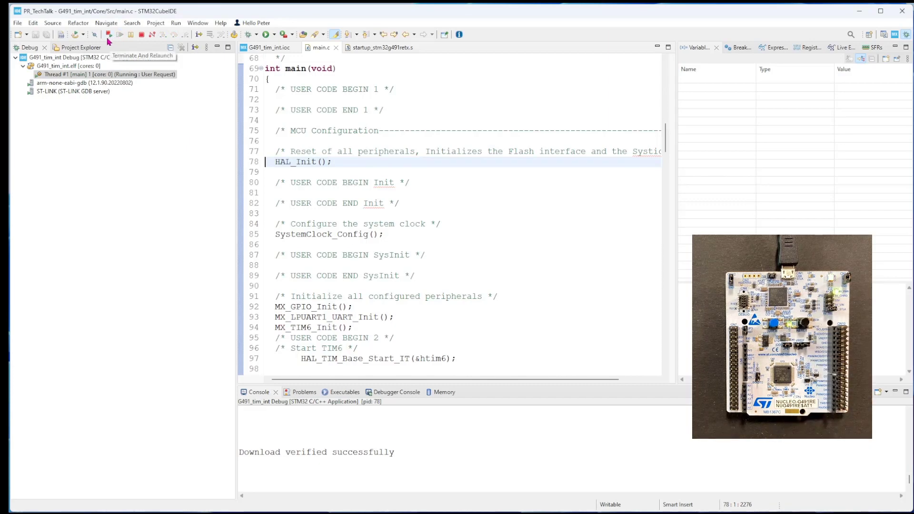